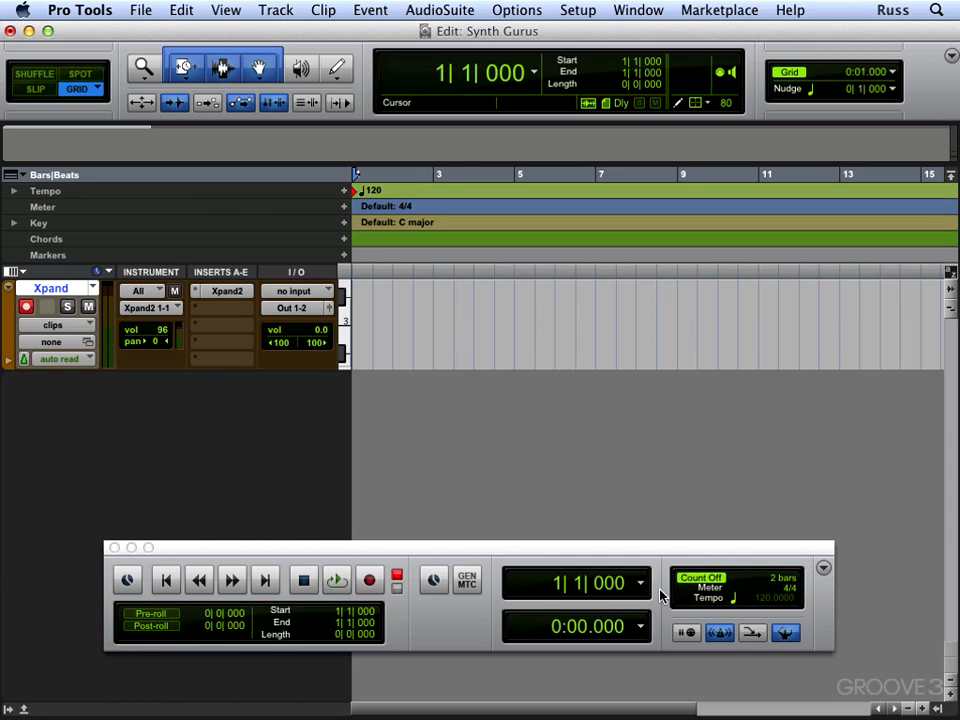
{"action": "mouse_move", "coordinate": [637, 645]}
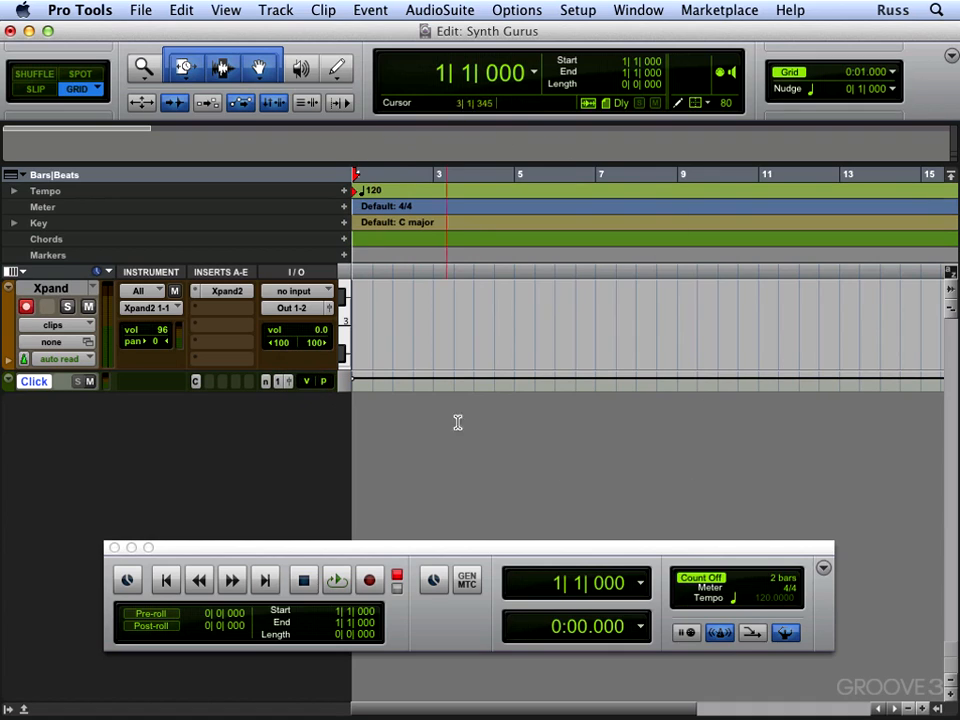
Record the two-bar drum pattern into a new clip, Xpand-01, on the Xpand track
{"action": "left_click", "coordinate": [369, 580]}
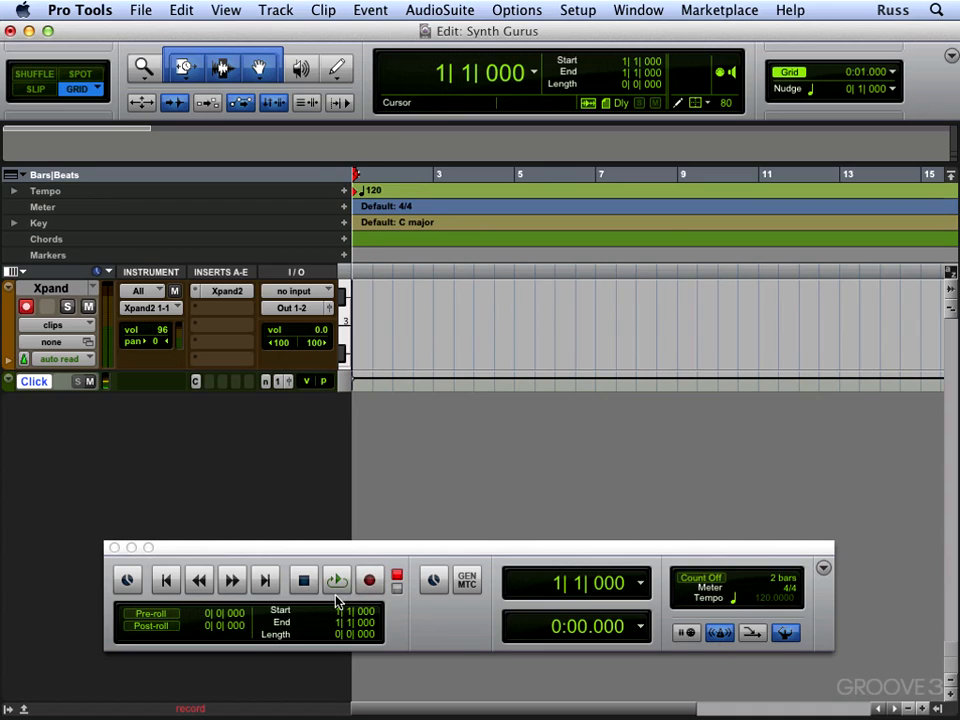
{"action": "left_click", "coordinate": [337, 580]}
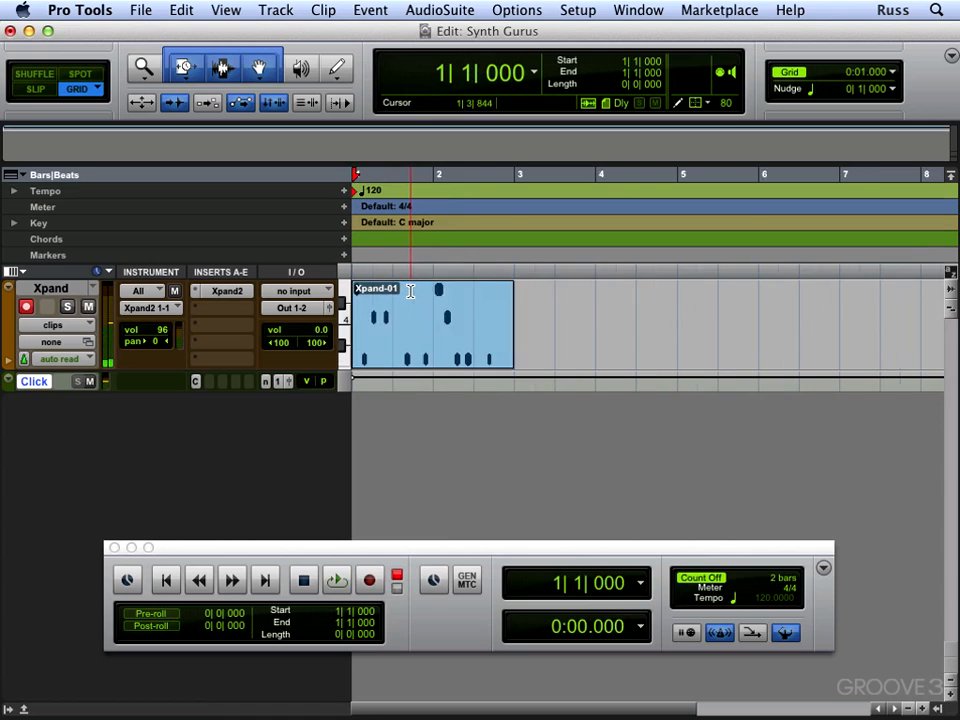
{"action": "left_click", "coordinate": [336, 580]}
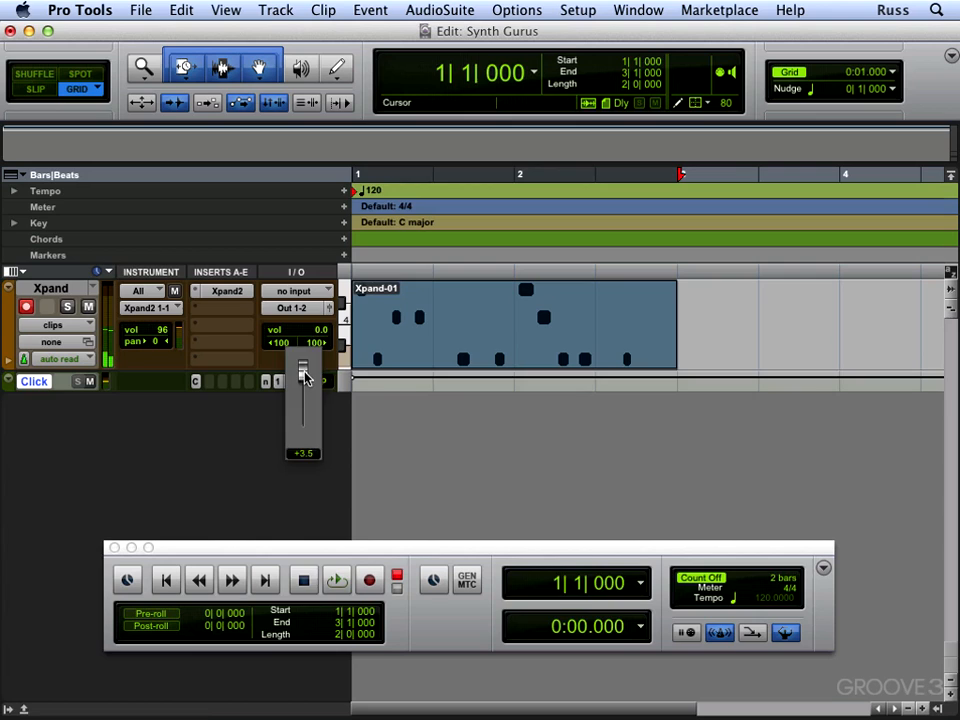
Show the Xpand track's Real-Time Properties column and toggle QUA quantizing
{"action": "left_click", "coordinate": [336, 580]}
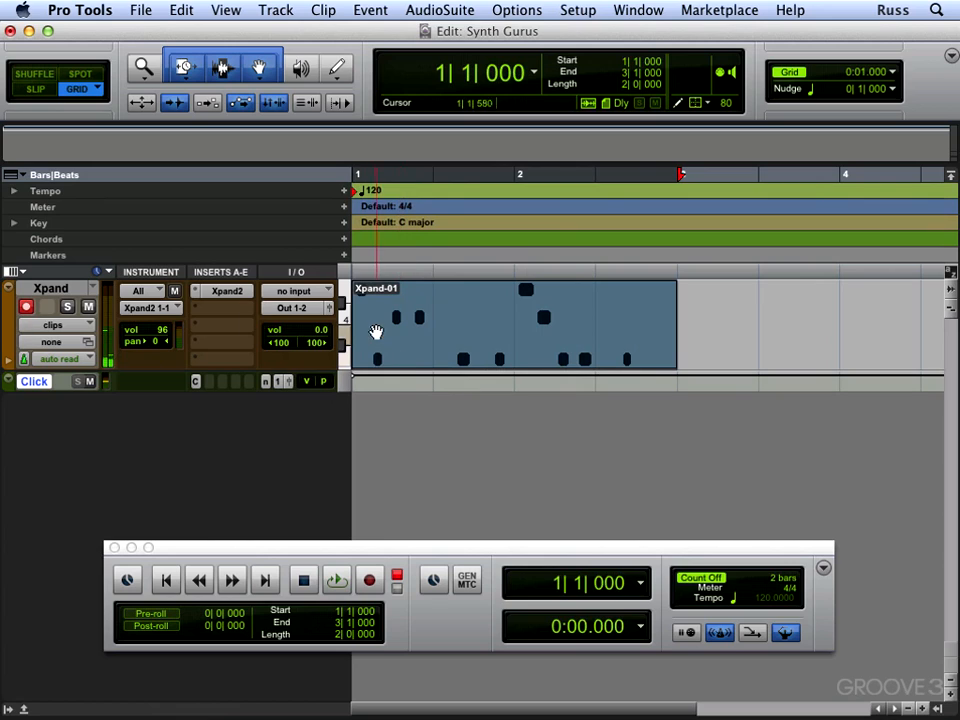
{"action": "left_click", "coordinate": [16, 271]}
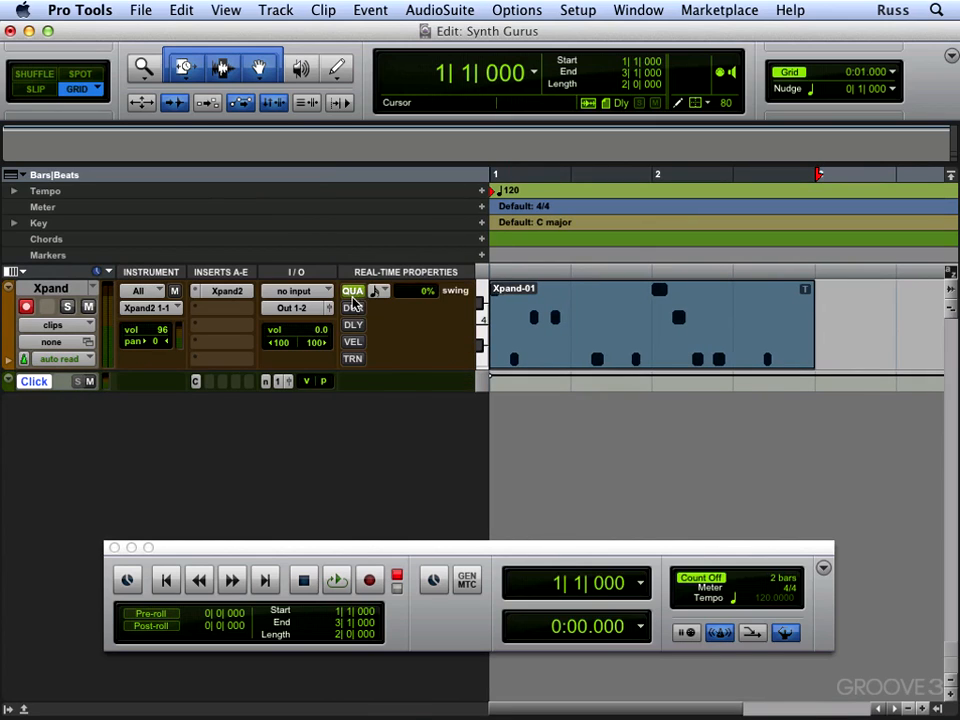
{"action": "left_click", "coordinate": [335, 580]}
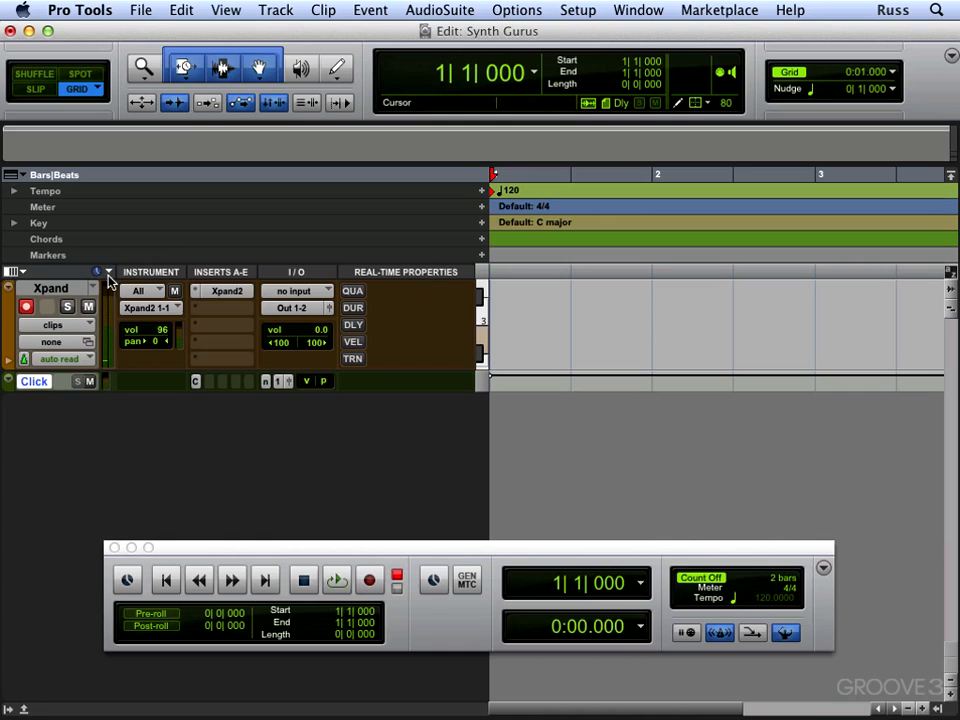
Hide Real-Time Properties and open Event Operations > Step Input for the Xpand track
{"action": "left_click", "coordinate": [108, 272]}
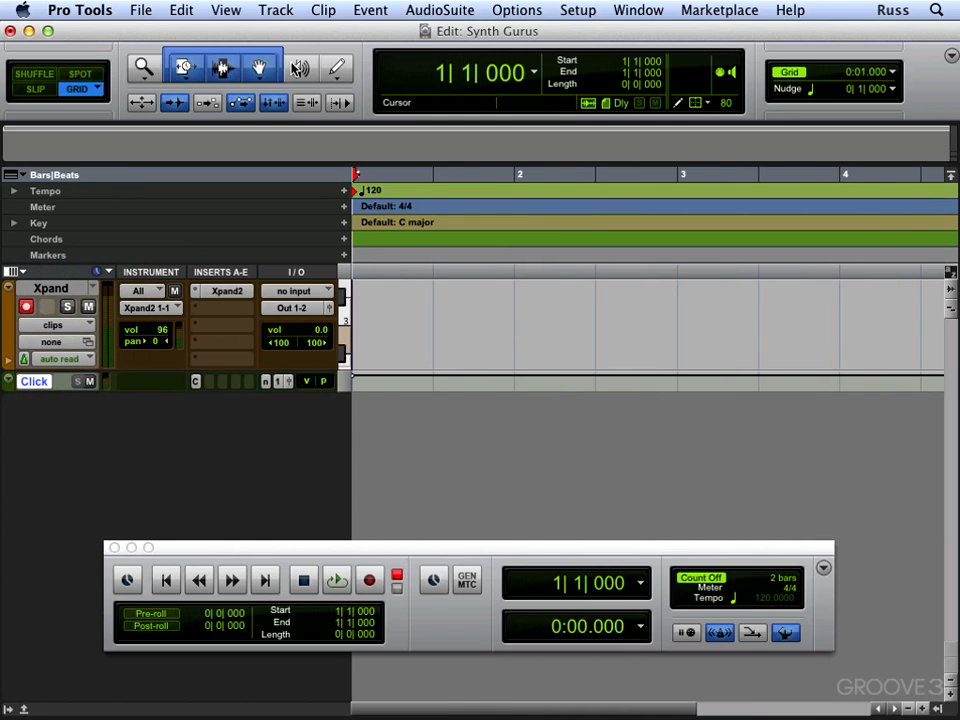
{"action": "left_click", "coordinate": [370, 10]}
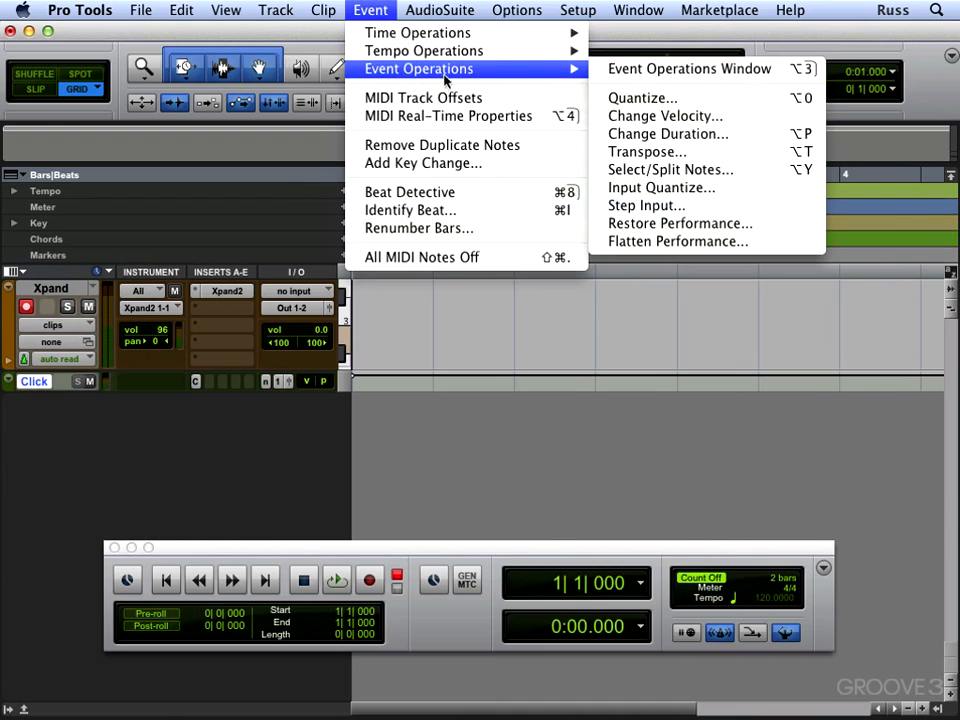
{"action": "left_click", "coordinate": [646, 205]}
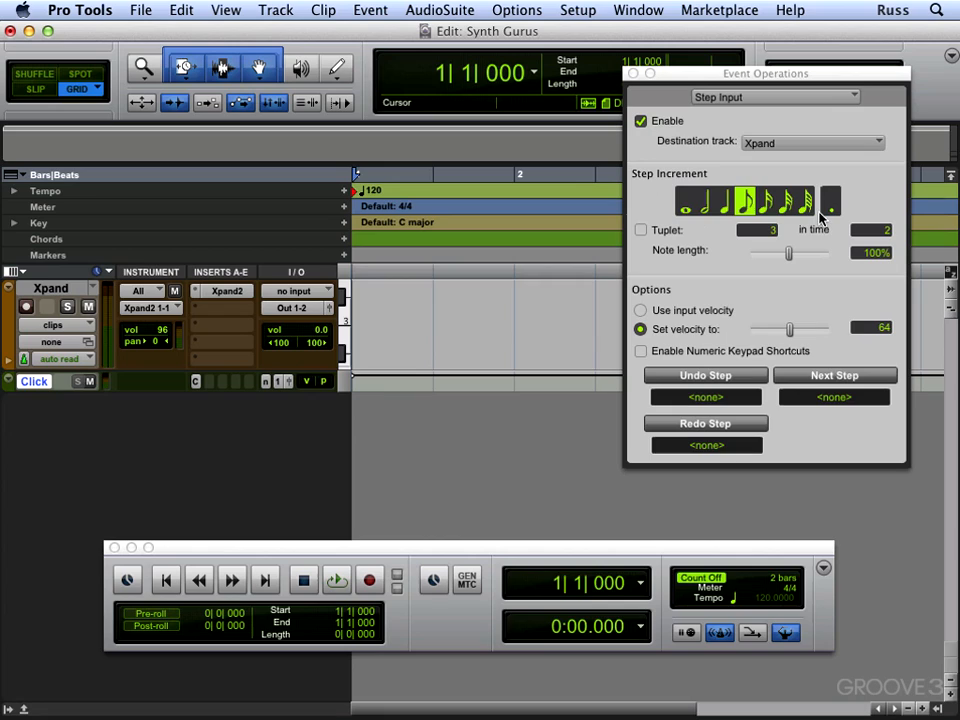
Step-enter notes into clip Xpand-02, close Event Operations, and select the clip for deletion
{"action": "left_click", "coordinate": [704, 201]}
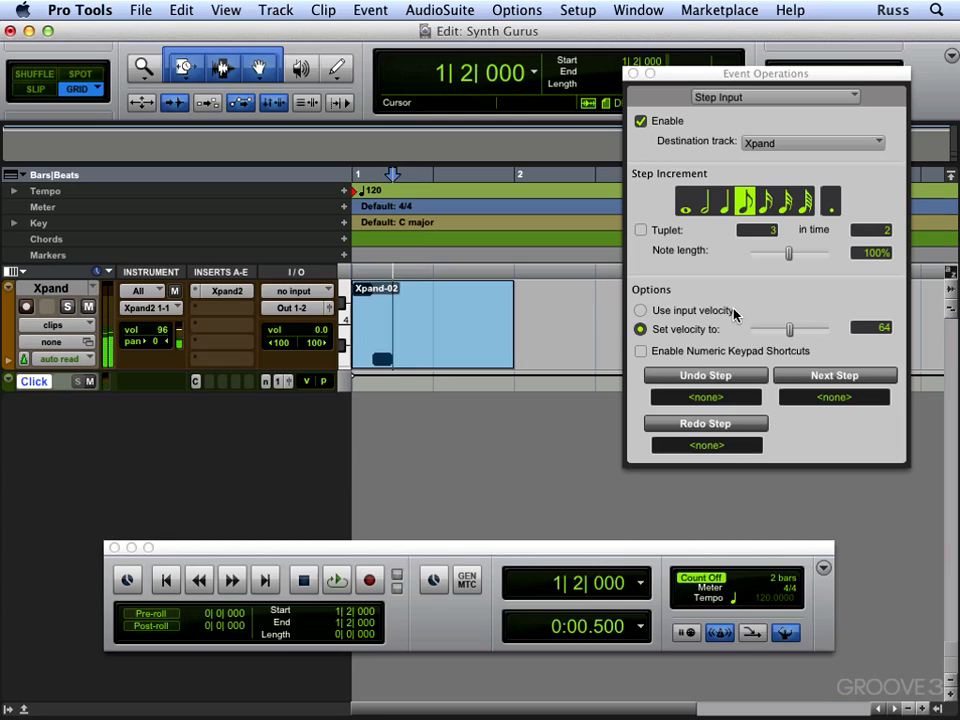
{"action": "left_click", "coordinate": [834, 375]}
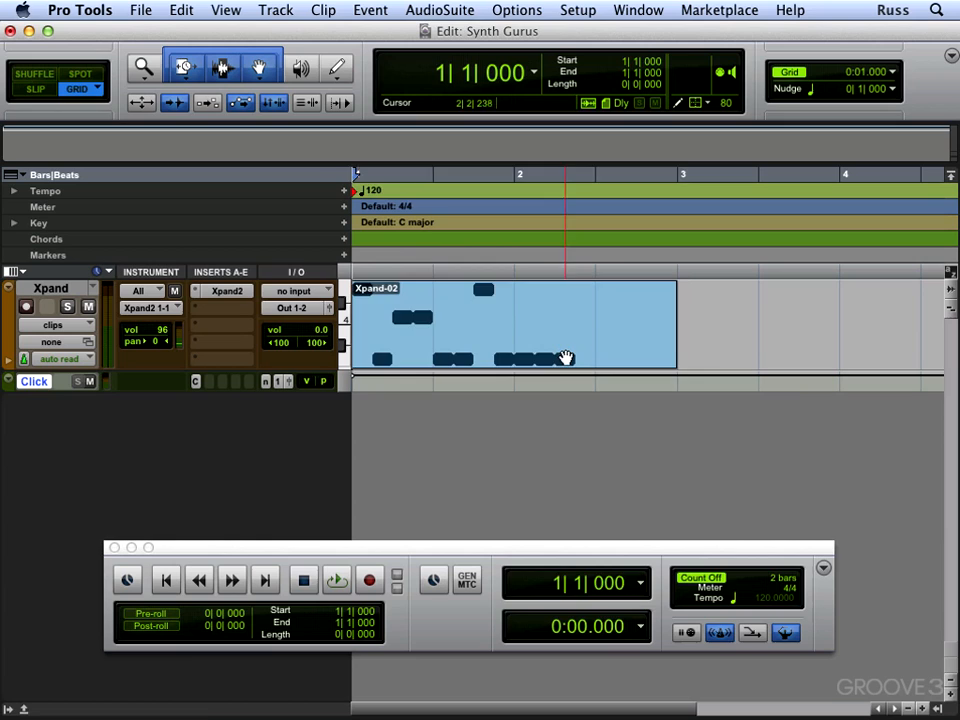
{"action": "left_click", "coordinate": [336, 579]}
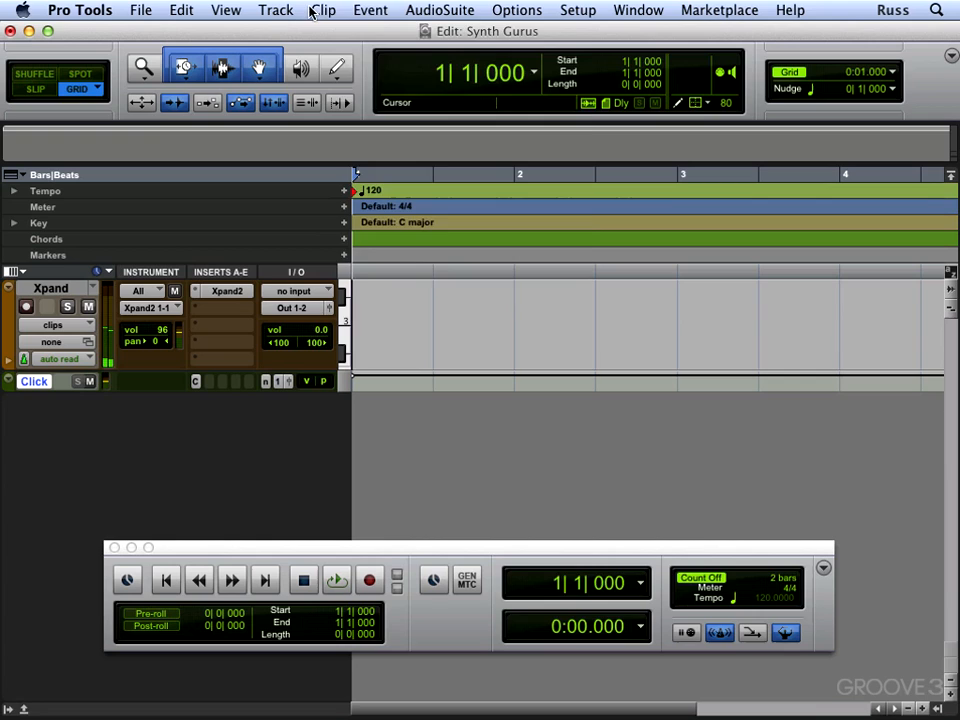
Step-enter clip Xpand-03 with eighth-note rests, then select the two-bar clip
{"action": "left_click", "coordinate": [370, 10]}
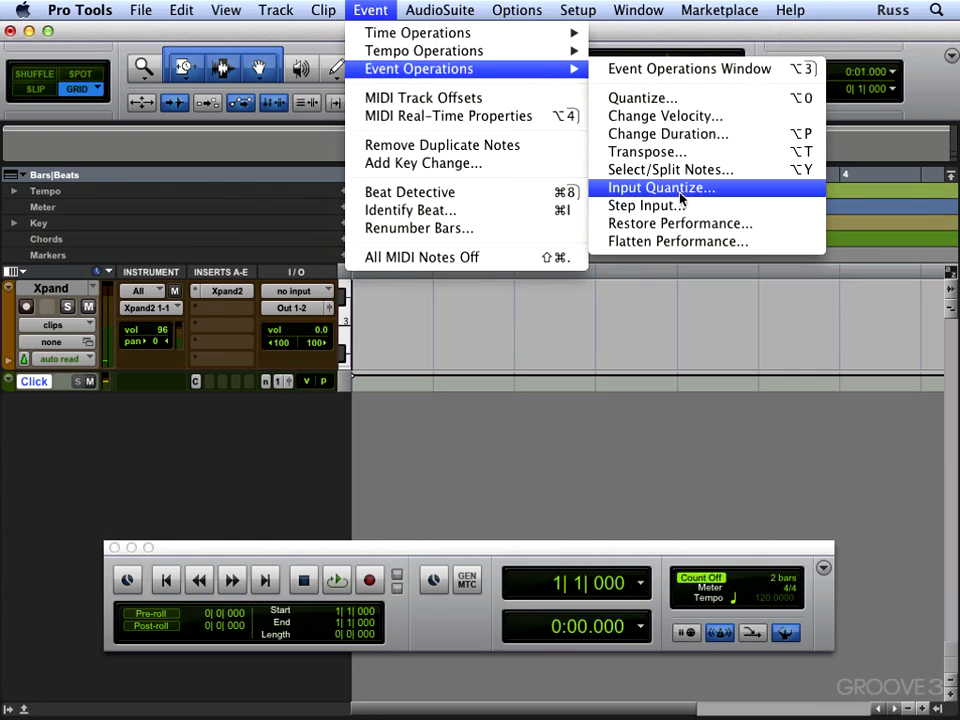
{"action": "left_click", "coordinate": [643, 205]}
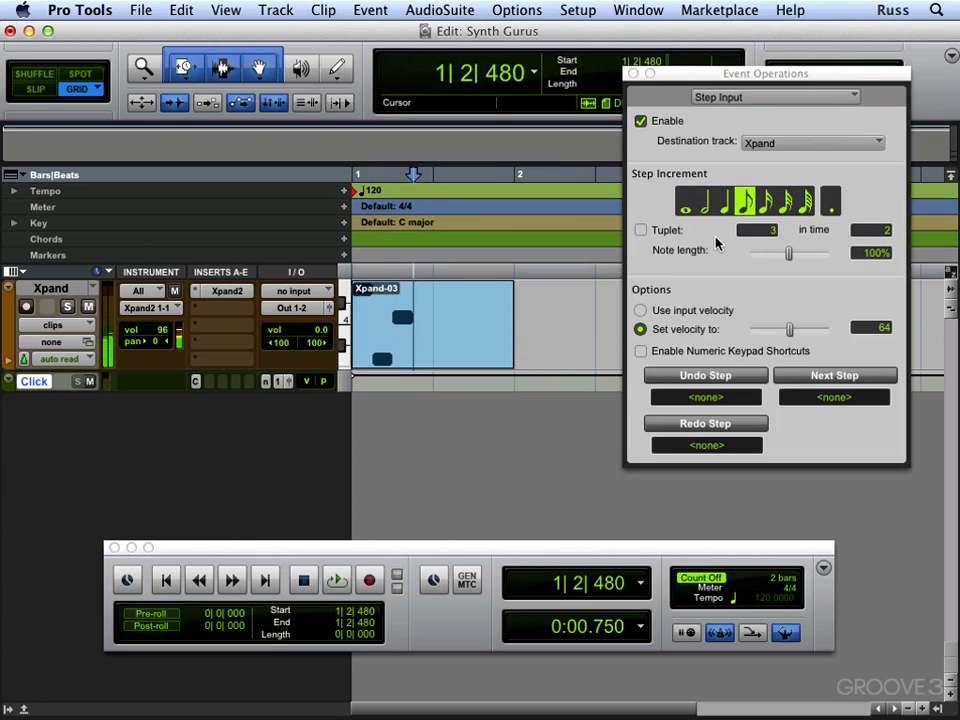
{"action": "left_click", "coordinate": [834, 375]}
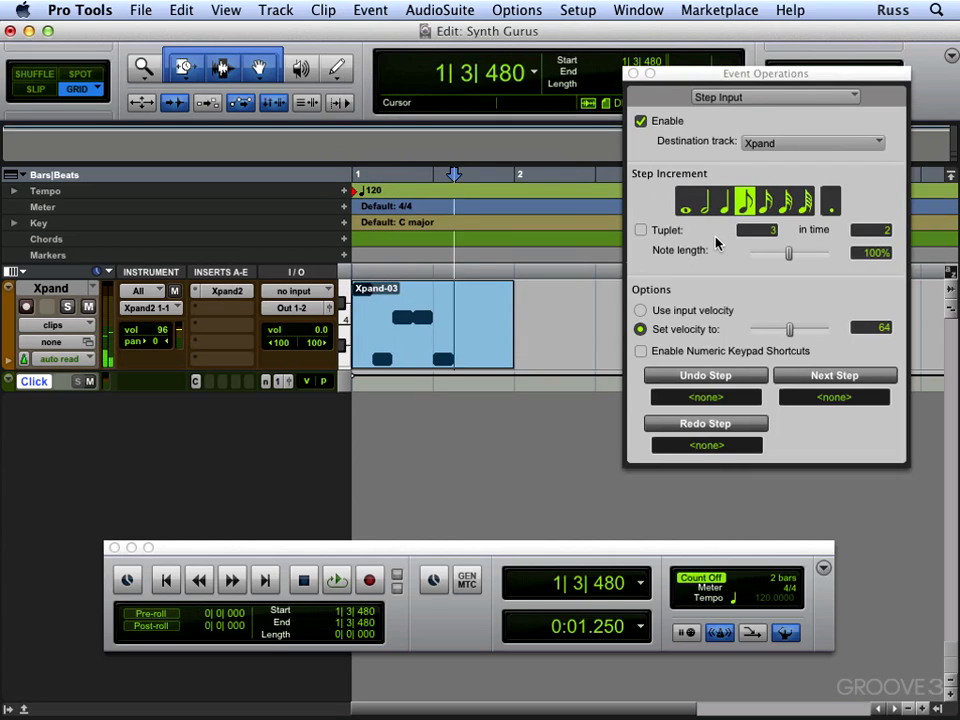
{"action": "left_click", "coordinate": [834, 375]}
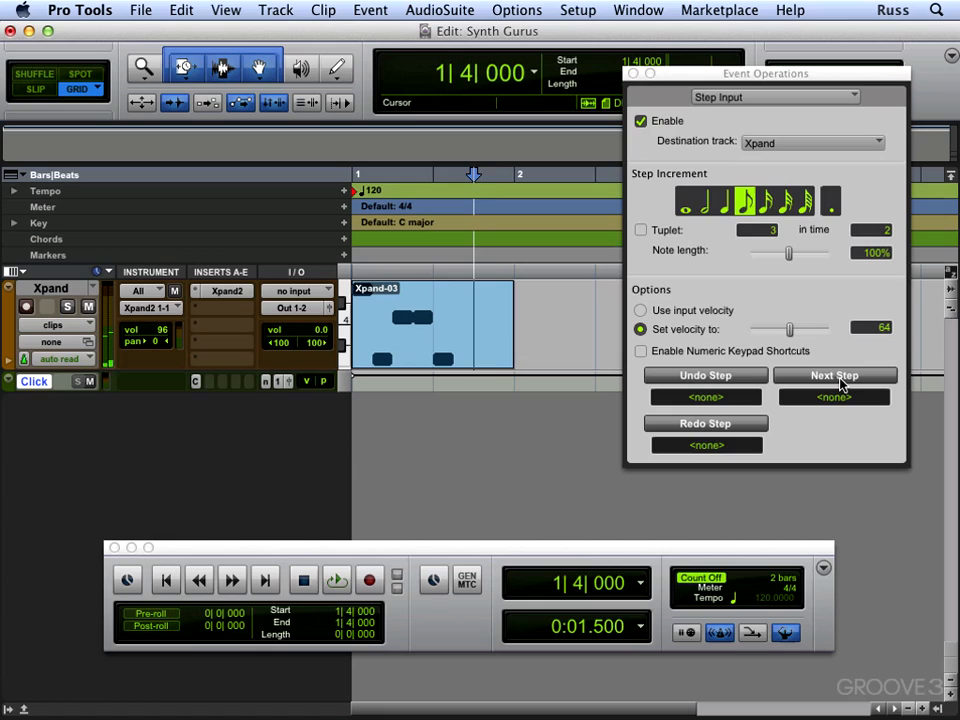
{"action": "left_click", "coordinate": [834, 375]}
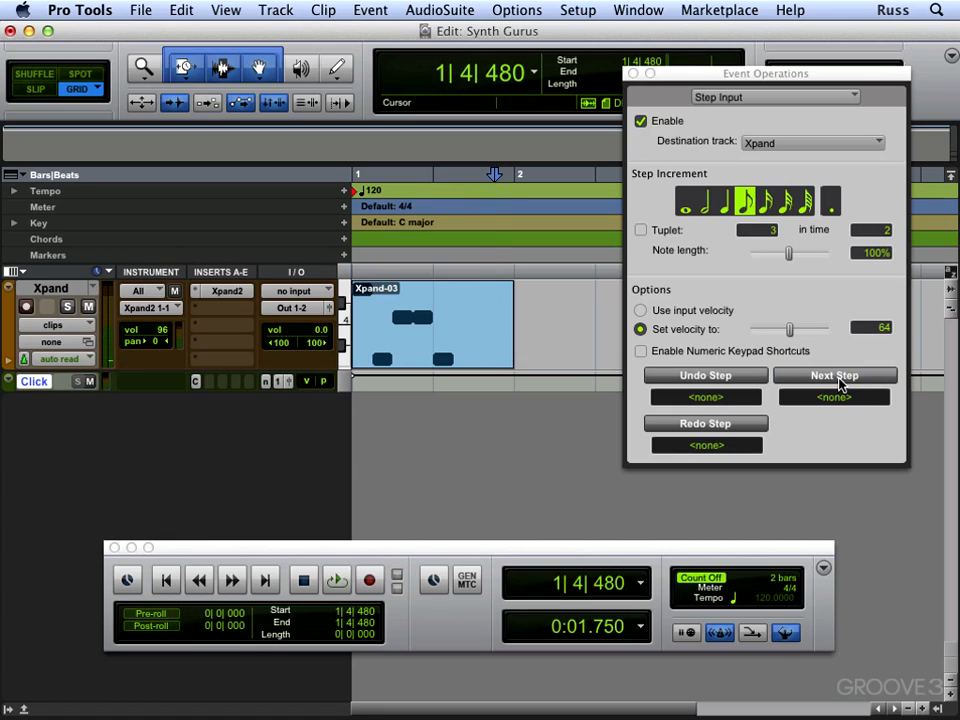
{"action": "left_click", "coordinate": [833, 375]}
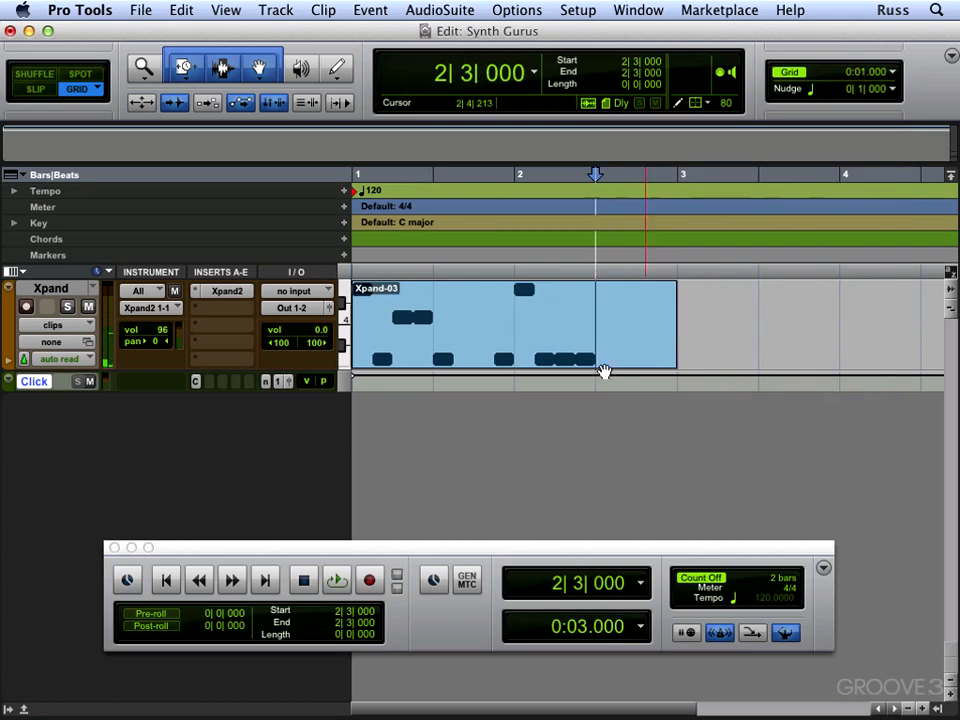
{"action": "left_click", "coordinate": [336, 580]}
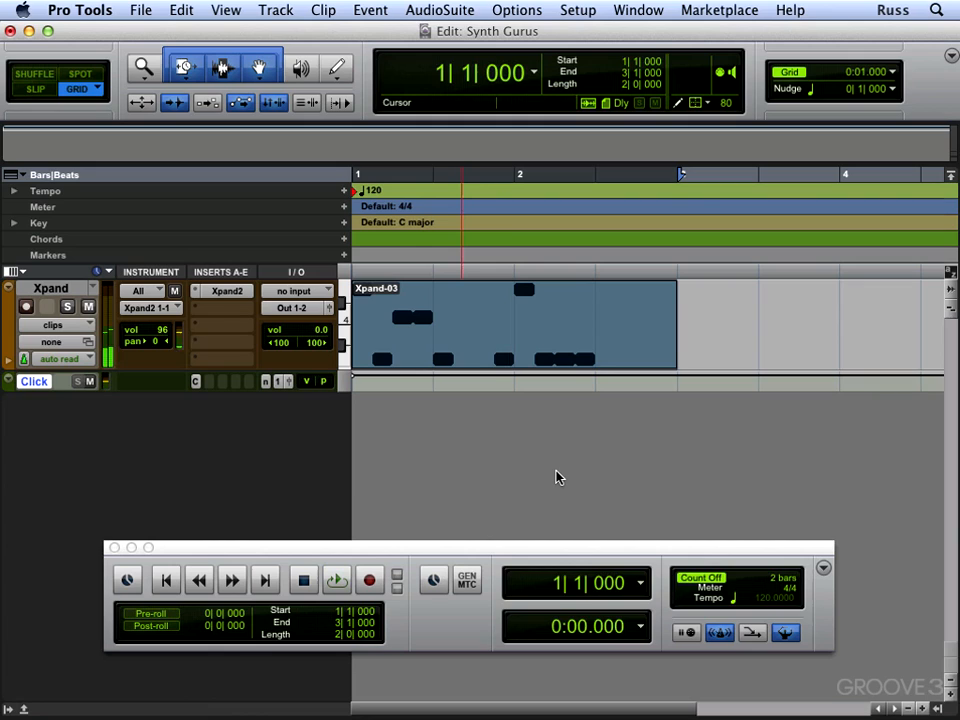
{"action": "mouse_move", "coordinate": [557, 478]}
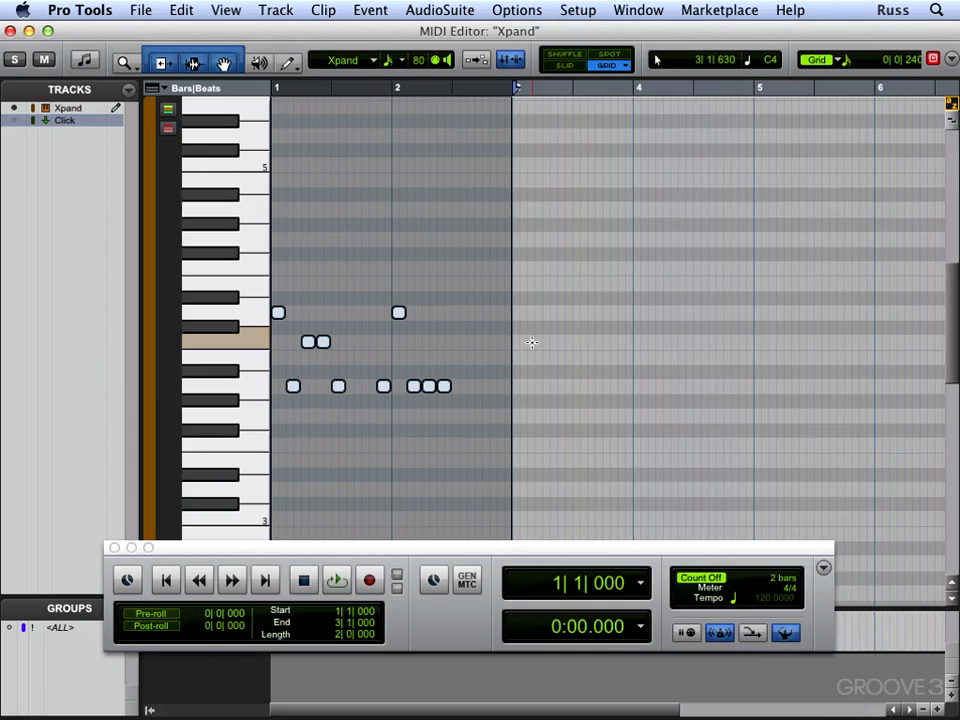
Dock the MIDI Editor into the Edit window and switch it to Notation View
{"action": "left_click", "coordinate": [335, 580]}
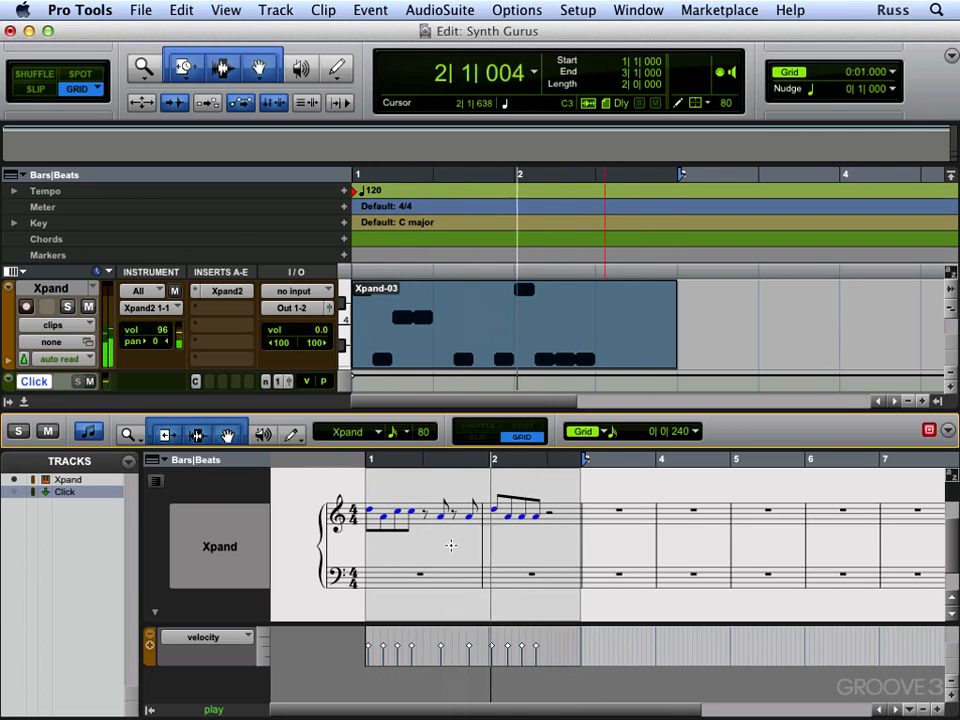
Switch the docked editor to piano roll and set the Xpand Track View to notes
{"action": "left_click", "coordinate": [88, 432]}
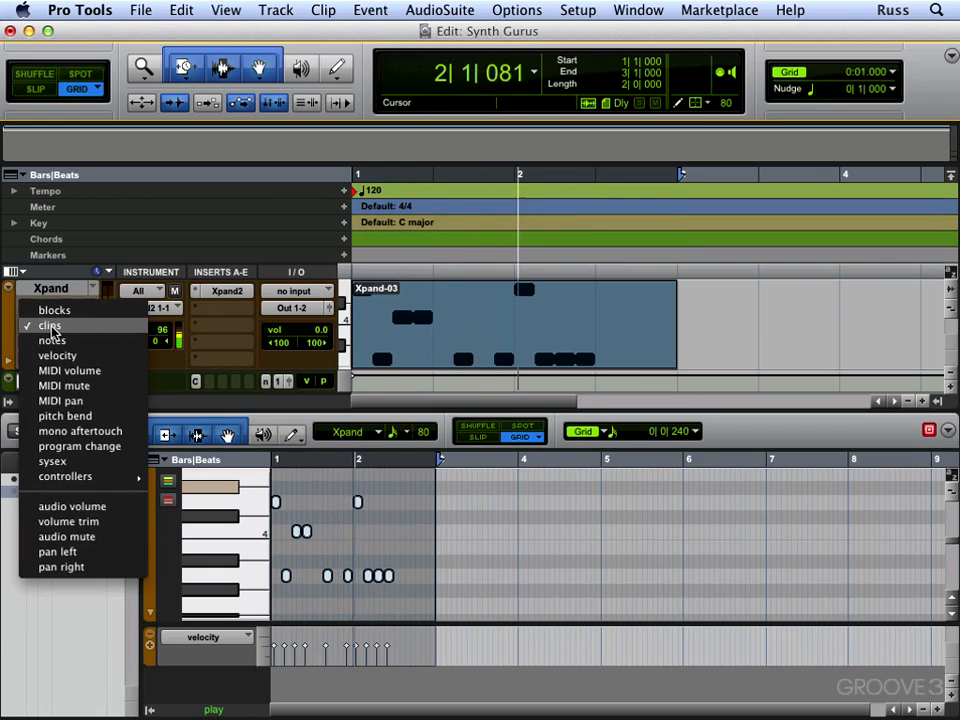
{"action": "left_click", "coordinate": [50, 340]}
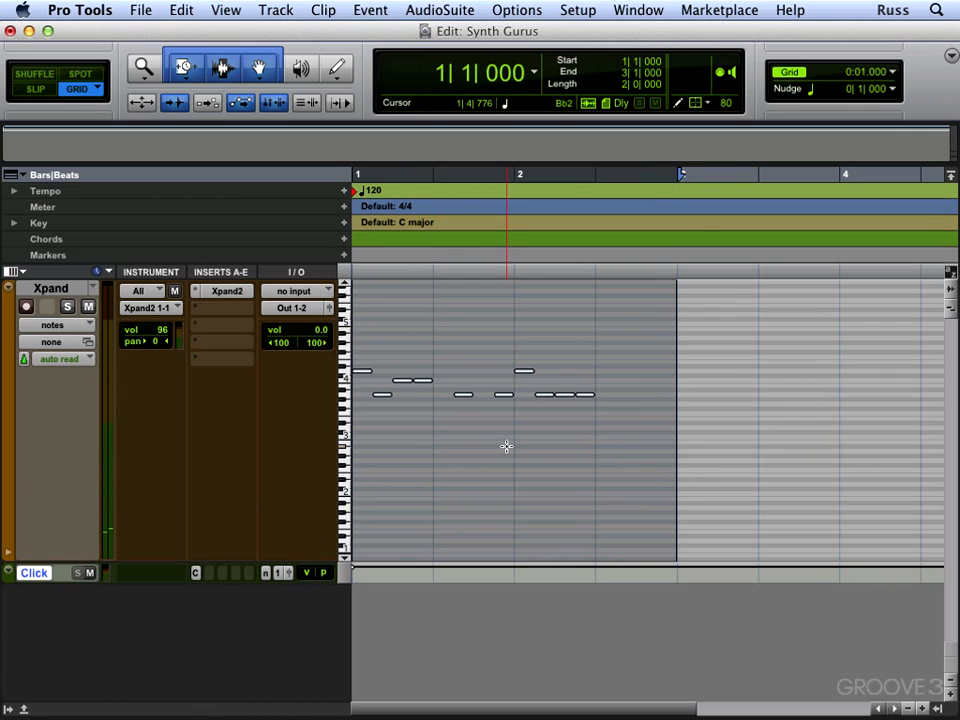
Bring up the Transport window and open the Xpand2 instrument plug-in on the Xpand track
{"action": "left_click", "coordinate": [638, 10]}
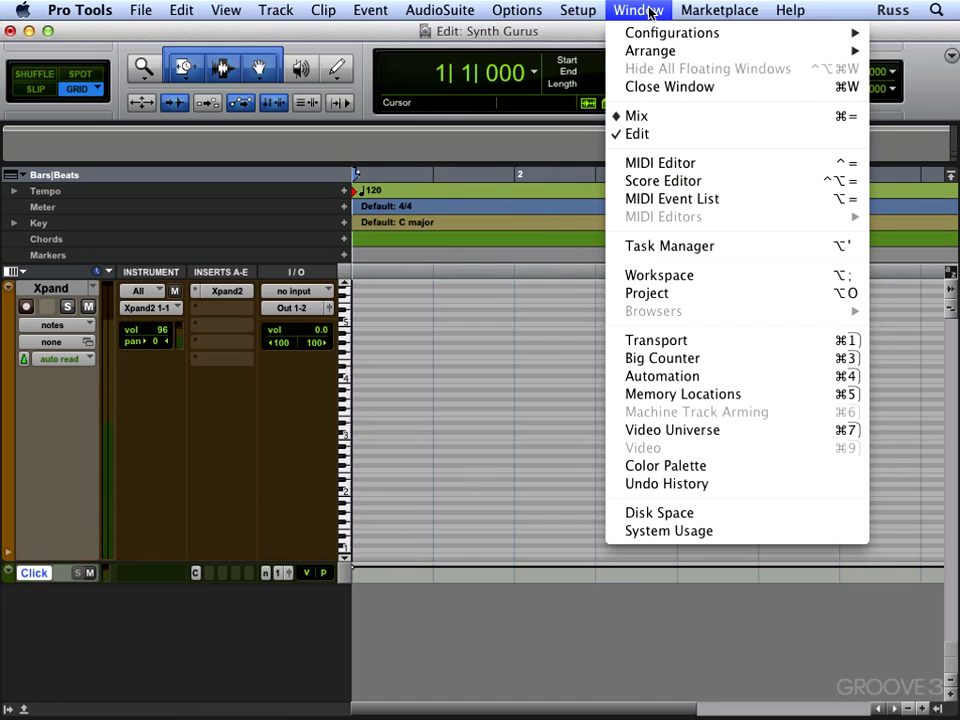
{"action": "left_click", "coordinate": [656, 340]}
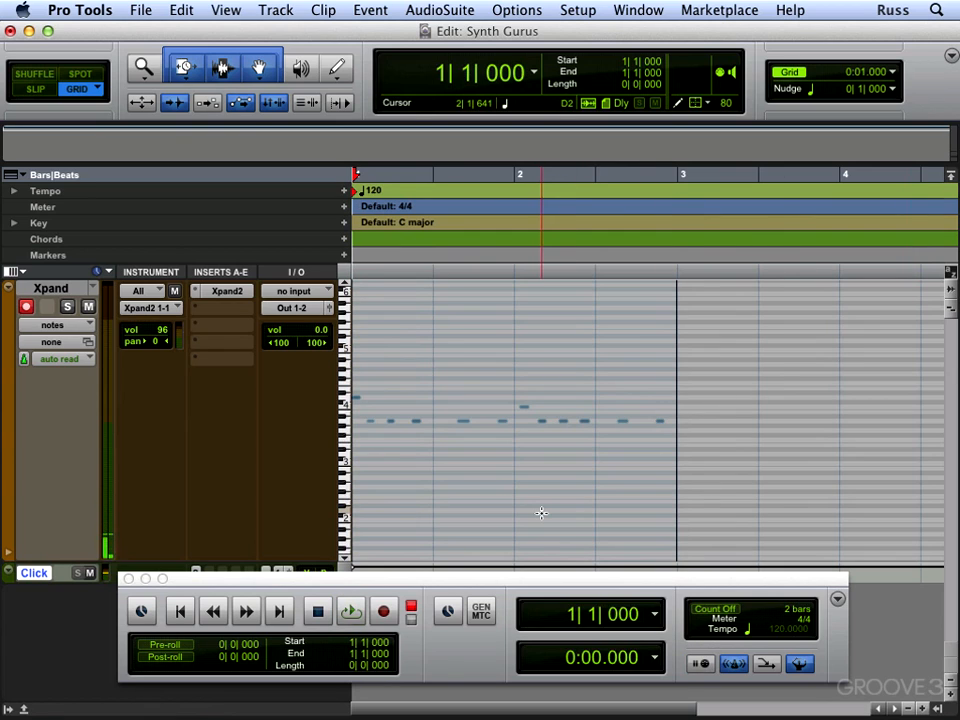
{"action": "left_click", "coordinate": [350, 611]}
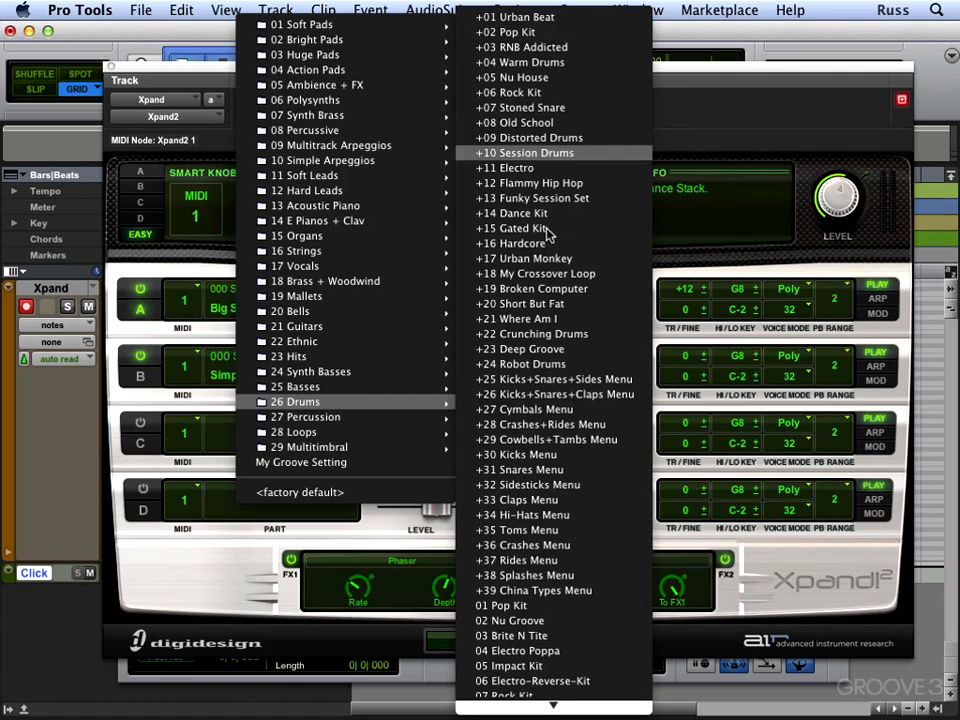
{"action": "mouse_move", "coordinate": [548, 391]}
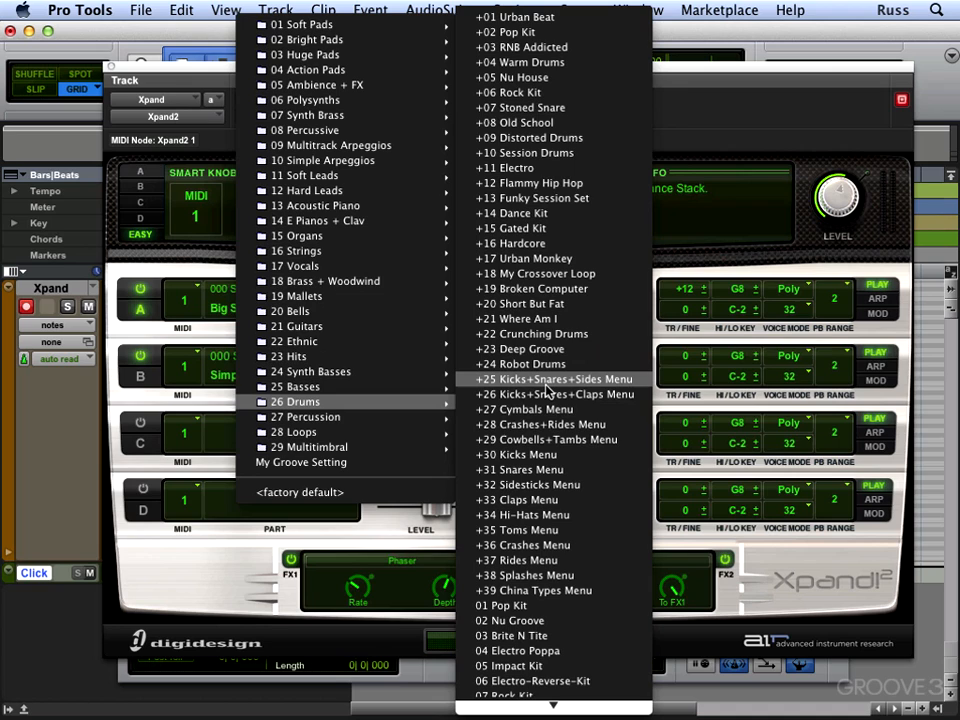
Load the 26 Drums > +25 Kicks+Snares+Sides preset into Xpand2
{"action": "left_click", "coordinate": [555, 379]}
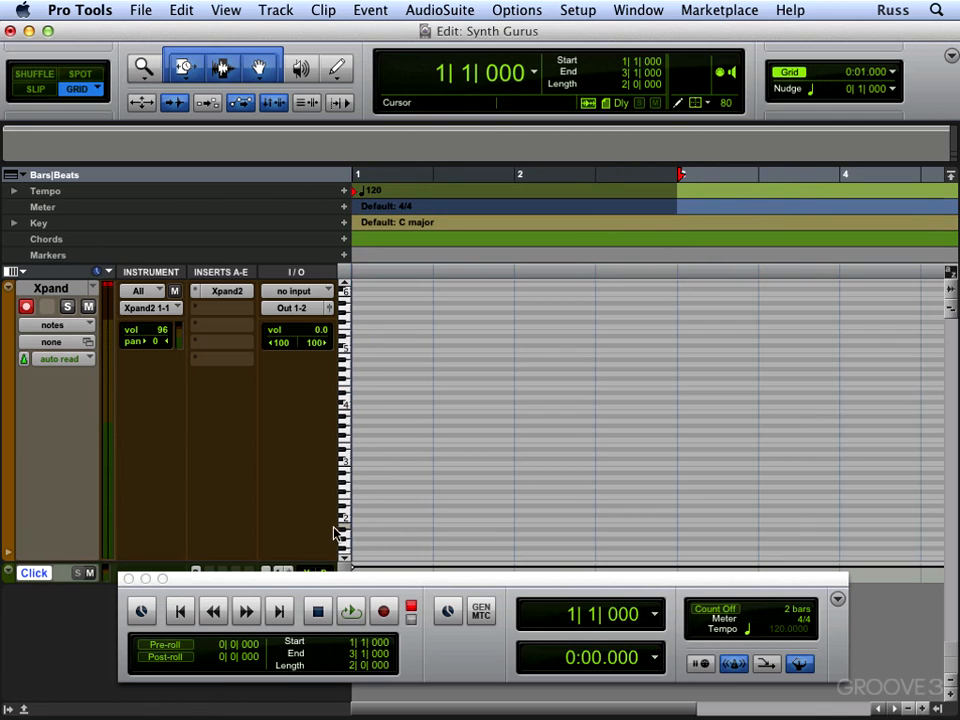
{"action": "mouse_move", "coordinate": [408, 651]}
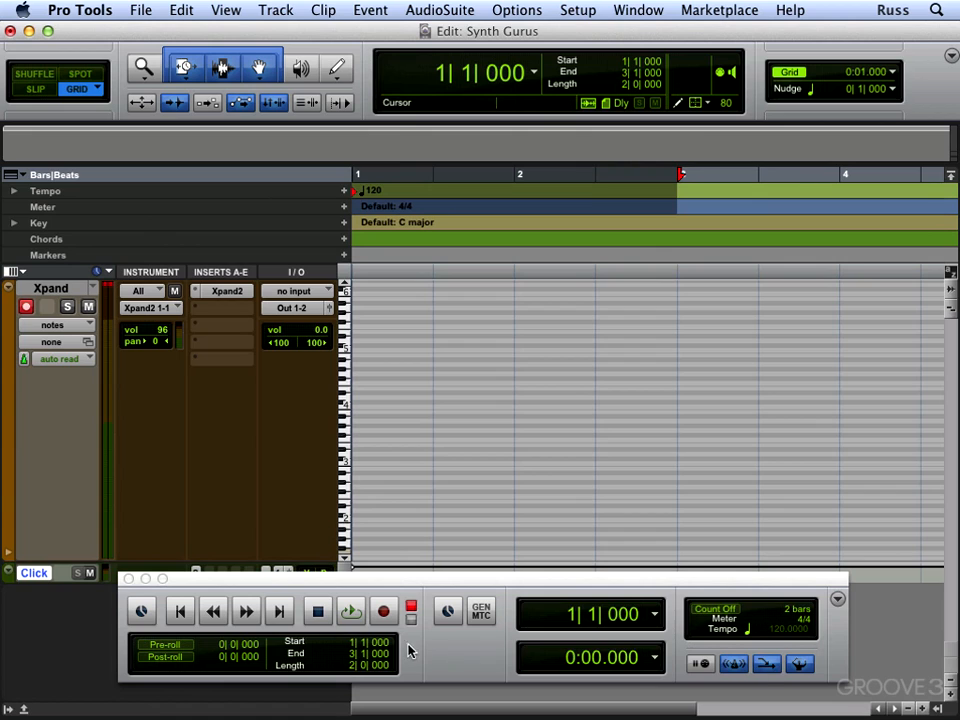
Arm Transport record and loop-record kick and snare hits into the two-bar range
{"action": "left_click", "coordinate": [383, 611]}
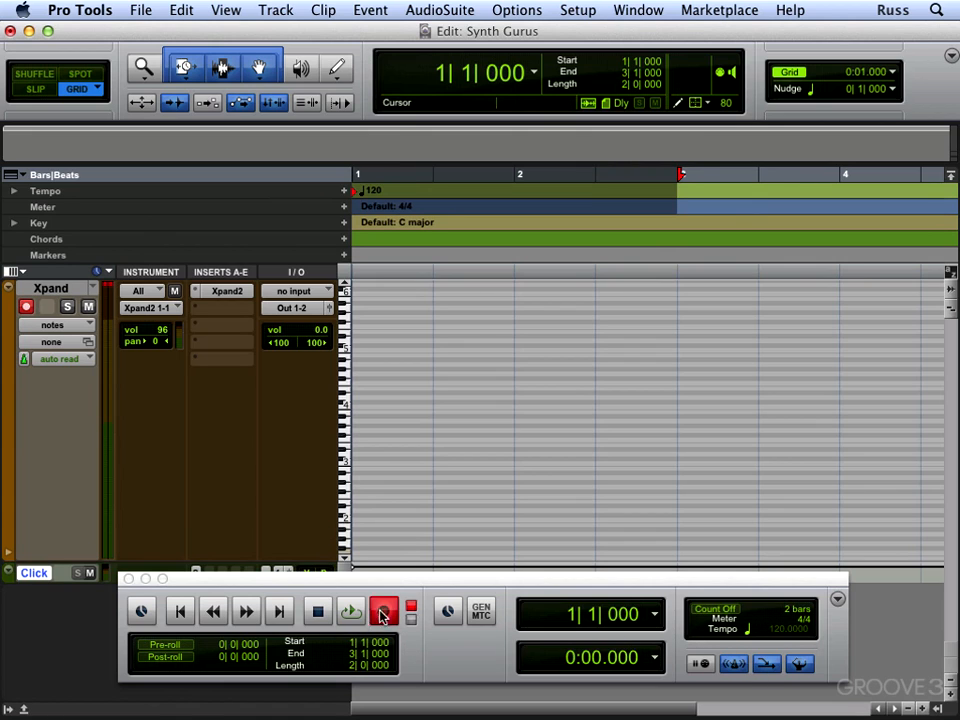
{"action": "left_click", "coordinate": [350, 611]}
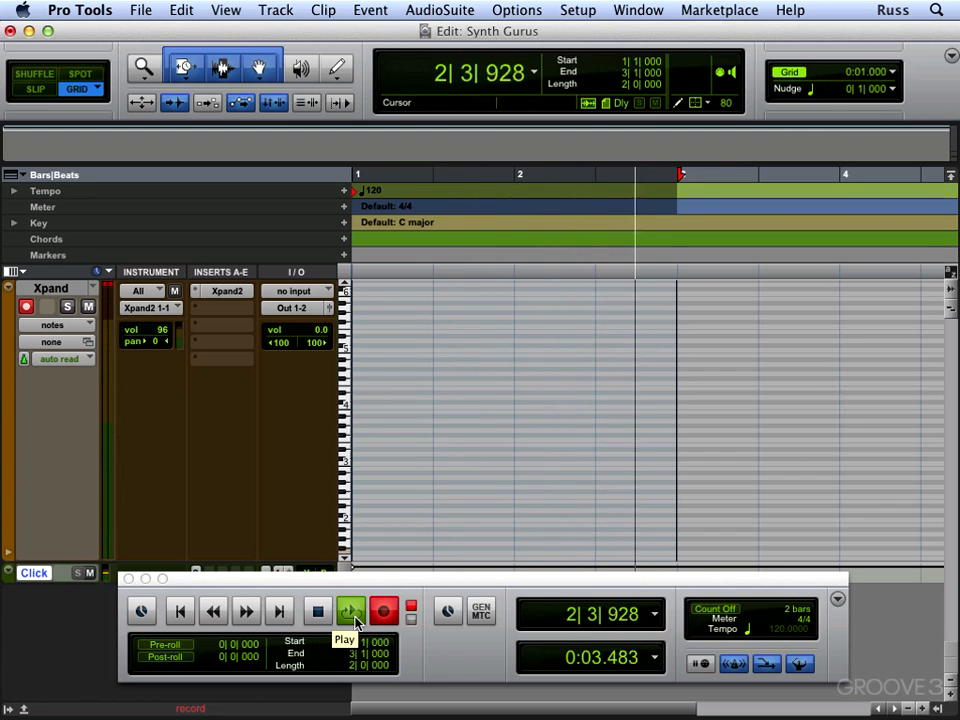
{"action": "left_click", "coordinate": [351, 611]}
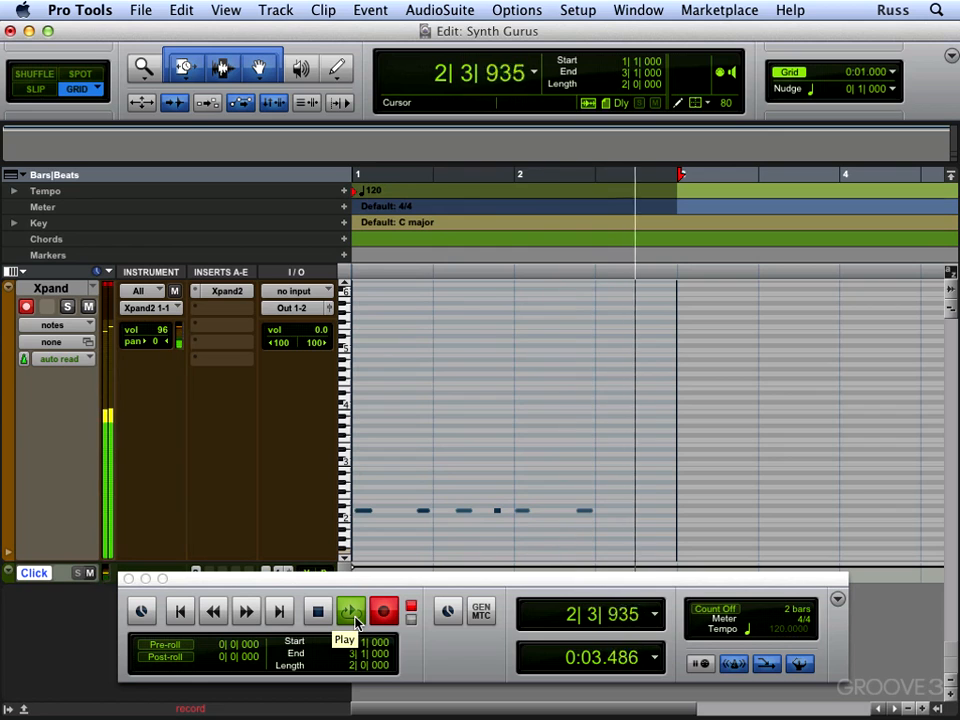
{"action": "left_click", "coordinate": [350, 611]}
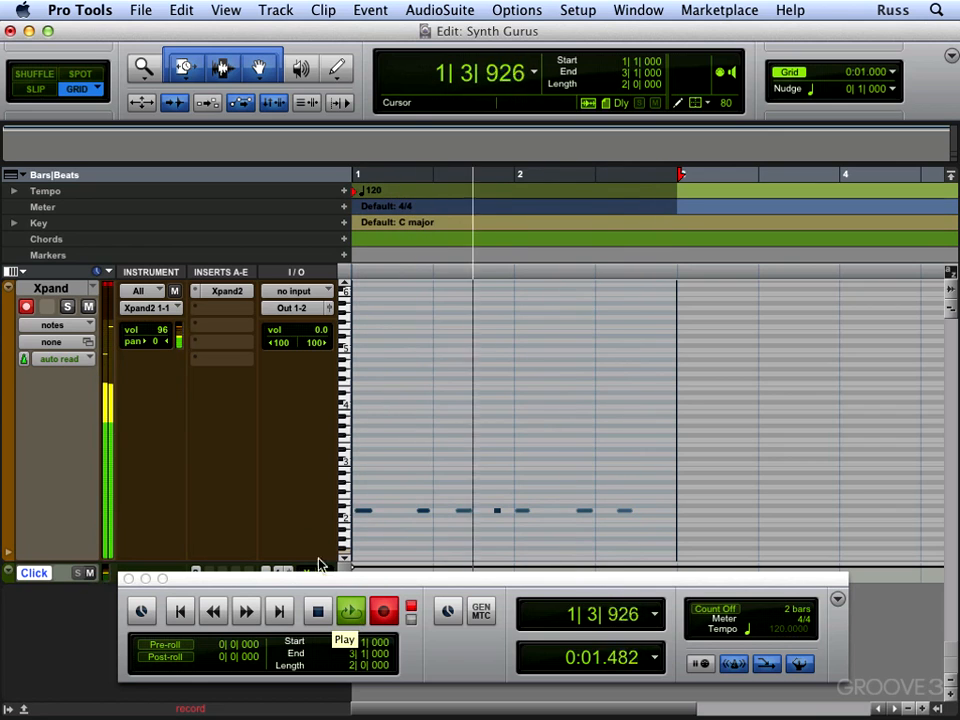
{"action": "left_click", "coordinate": [13, 271]}
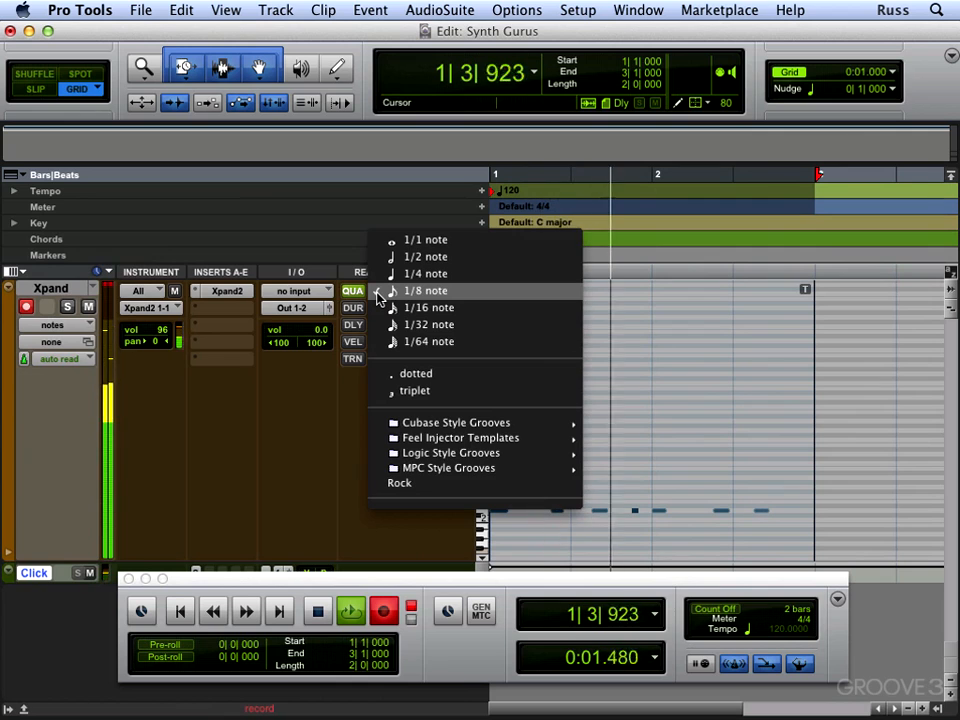
Quantize incoming notes to 1/8, overdub drum parts over the loop, then disengage Record
{"action": "left_click", "coordinate": [424, 290]}
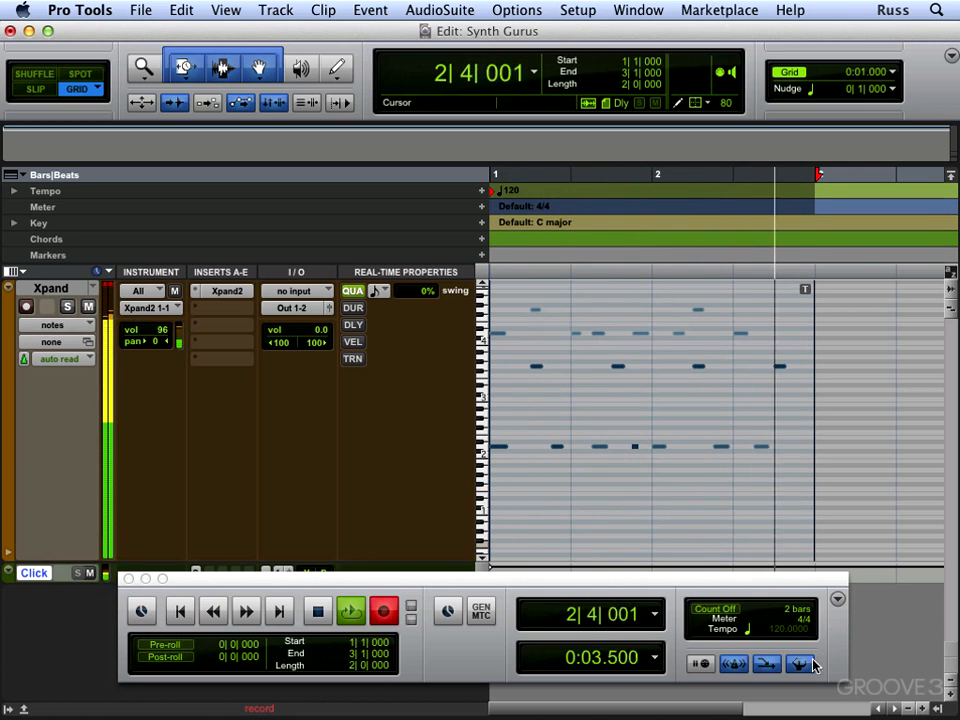
{"action": "left_click", "coordinate": [350, 611]}
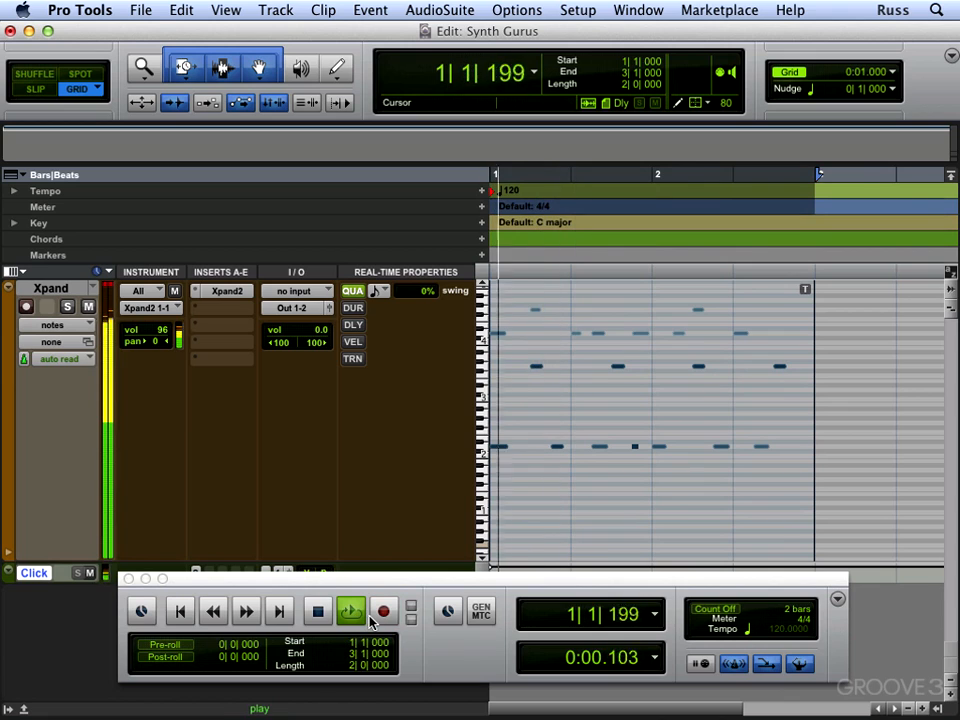